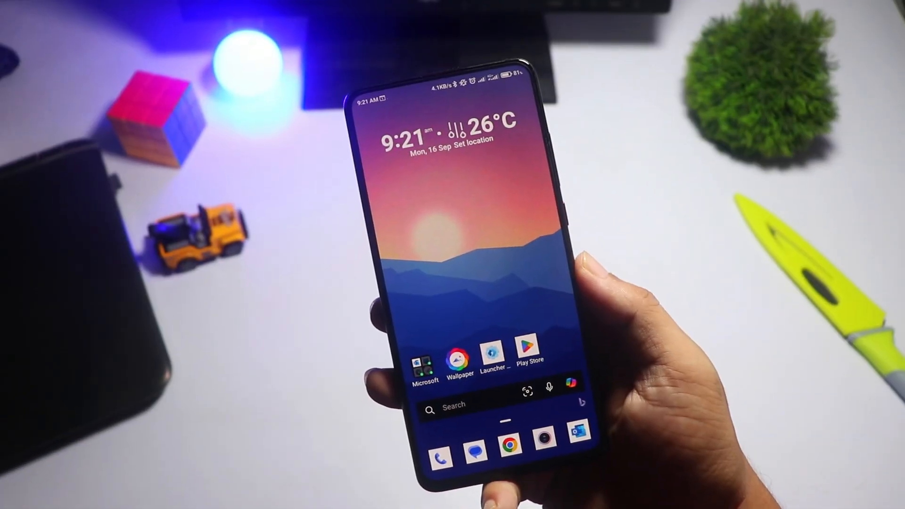
# View the Home screen's Icon layout and size options in Microsoft Launcher settings
pyautogui.scroll(3)
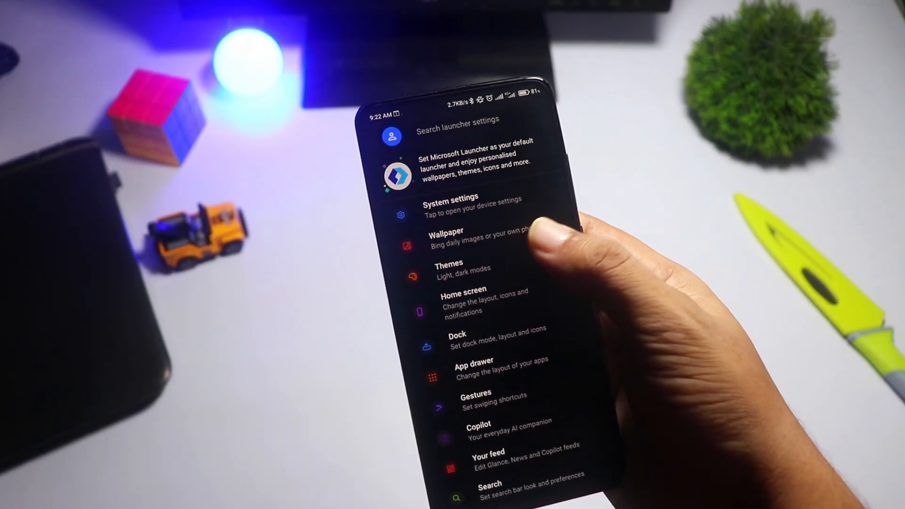
pyautogui.click(462, 299)
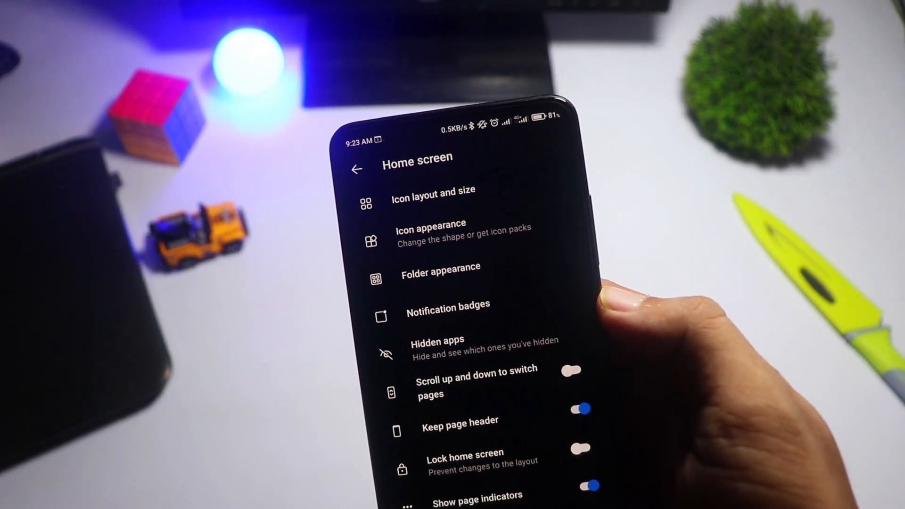
pyautogui.click(432, 191)
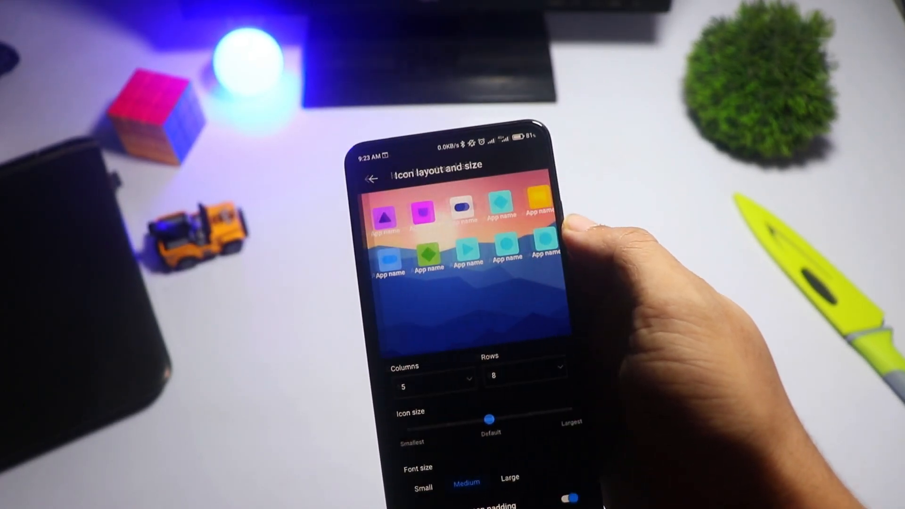
pyautogui.scroll(-3)
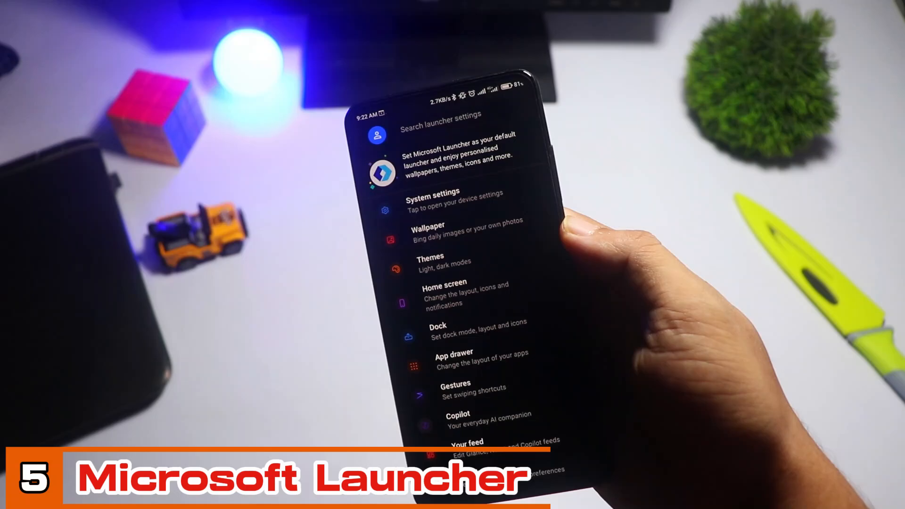
# Expand a home-screen app icon's menu to reveal App info and Edit icon
pyautogui.click(429, 231)
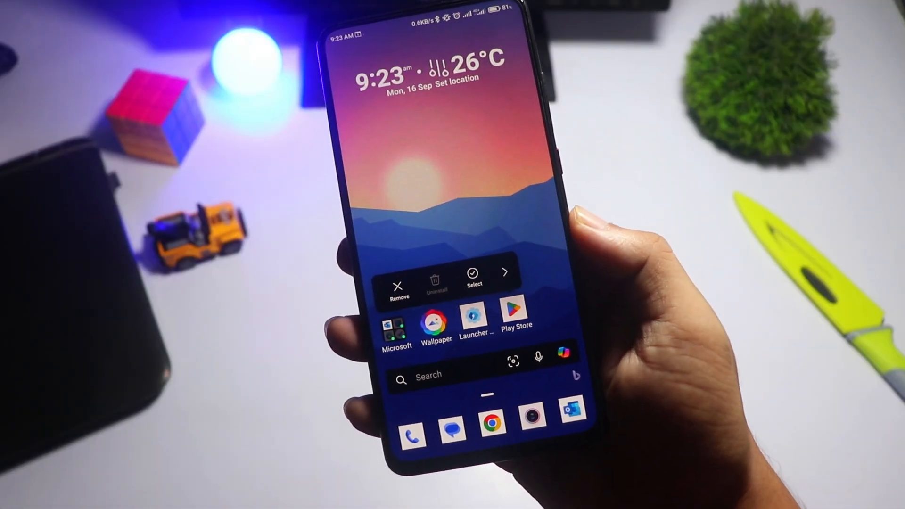
pyautogui.click(505, 272)
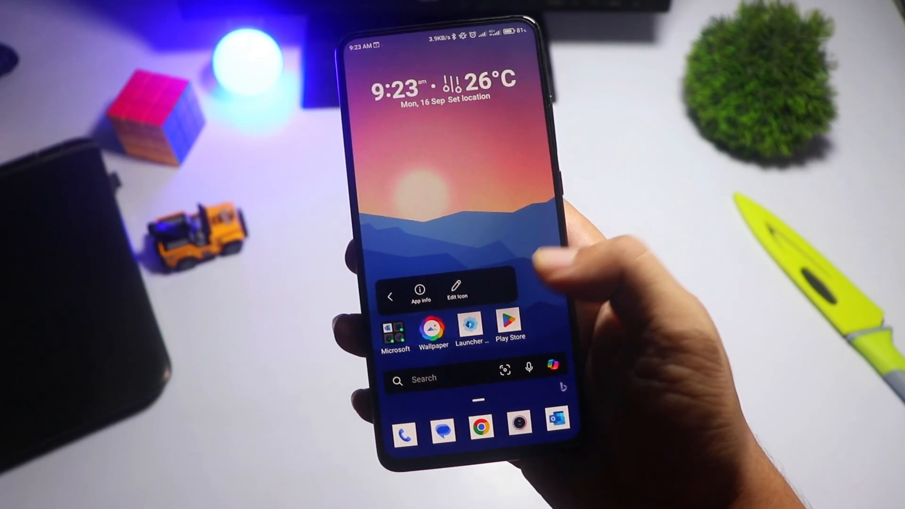
pyautogui.click(456, 292)
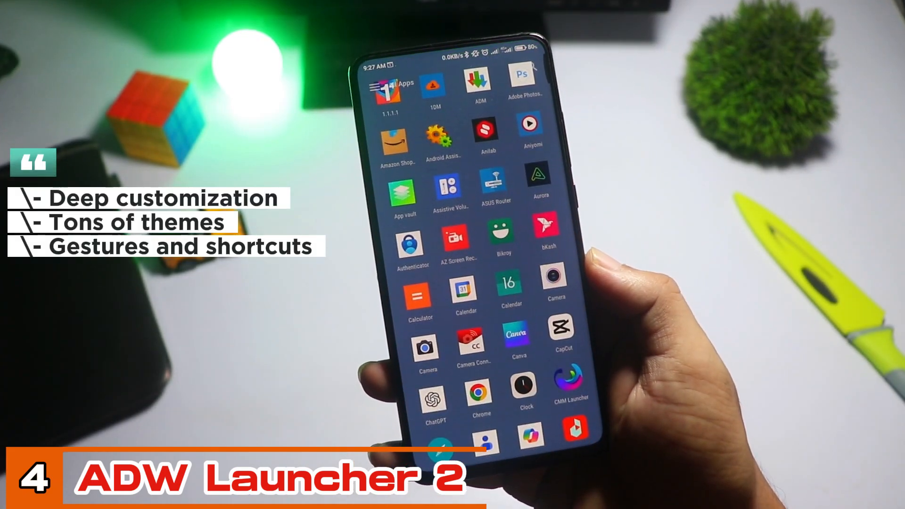
# Scroll ADW Launcher 2's app drawer, then open Widgets and dismiss the tip
pyautogui.scroll(-3)
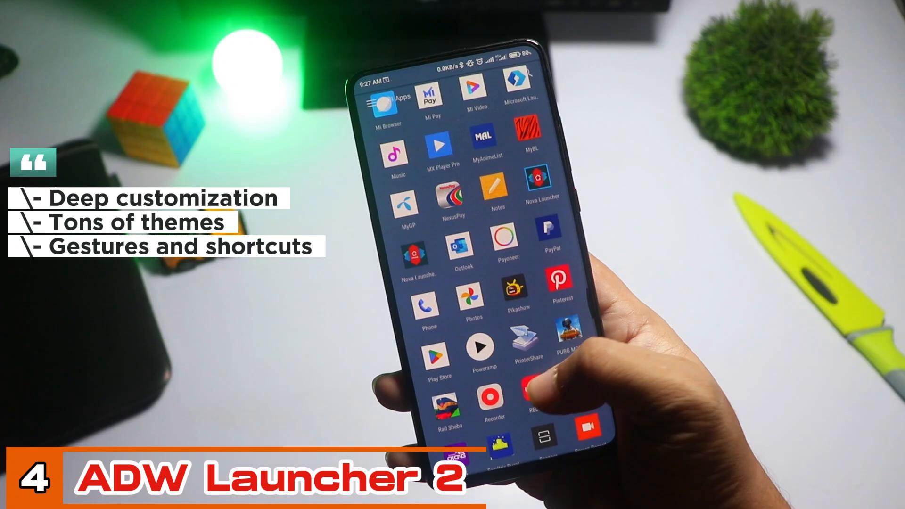
pyautogui.scroll(-3)
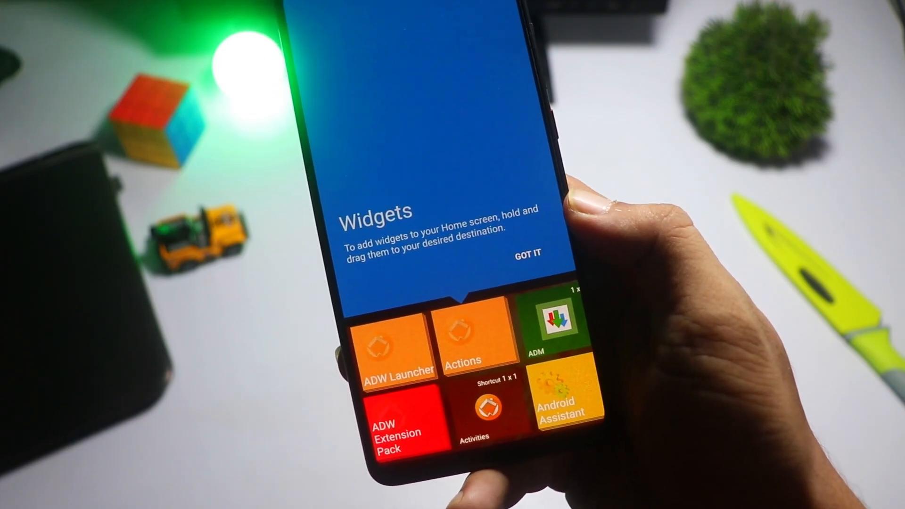
pyautogui.click(525, 253)
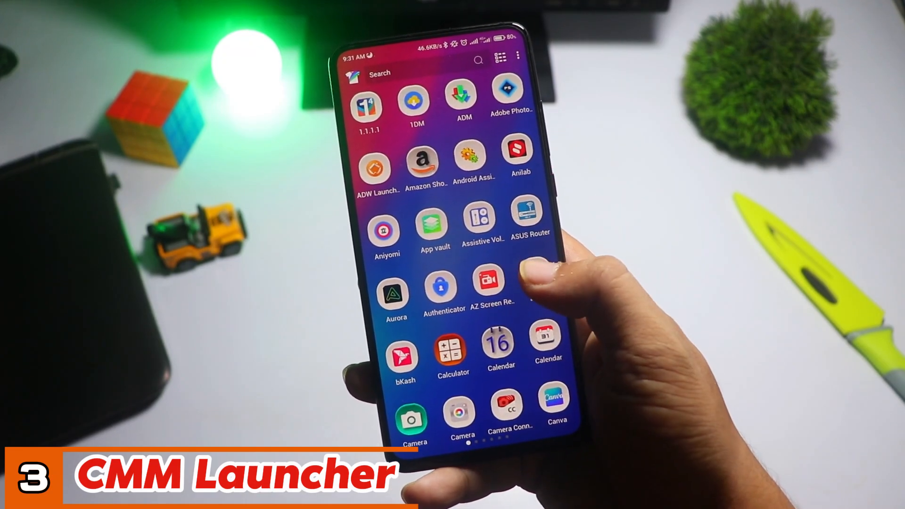
# Open CMM Launcher's Themes store and browse the Latest Themes list
pyautogui.hscroll(-3)
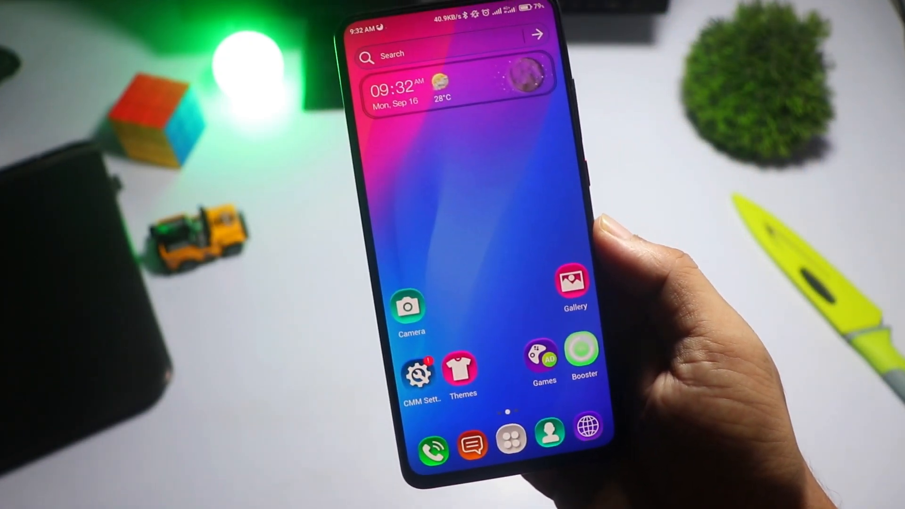
pyautogui.click(463, 370)
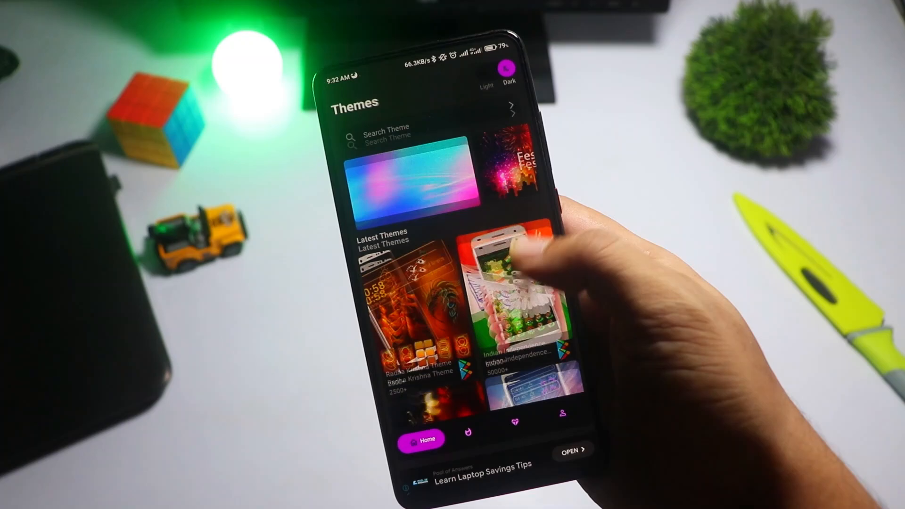
pyautogui.scroll(-3)
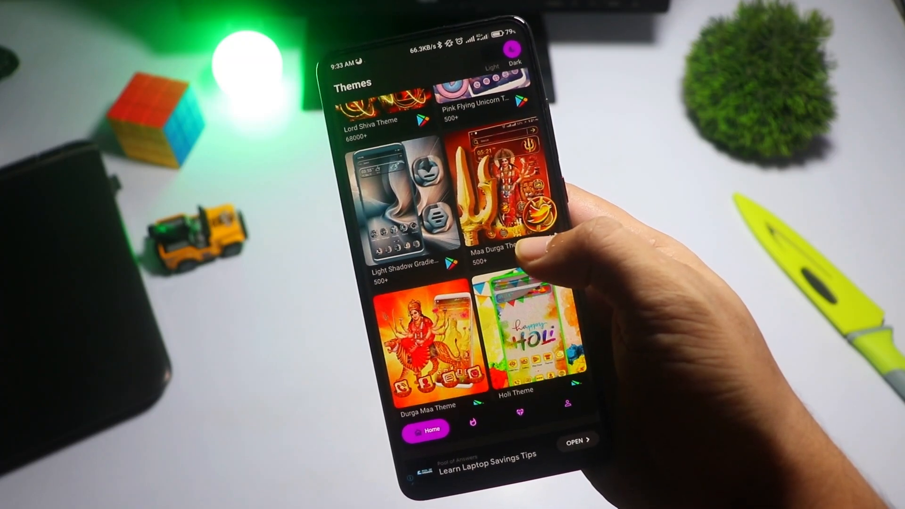
pyautogui.click(472, 421)
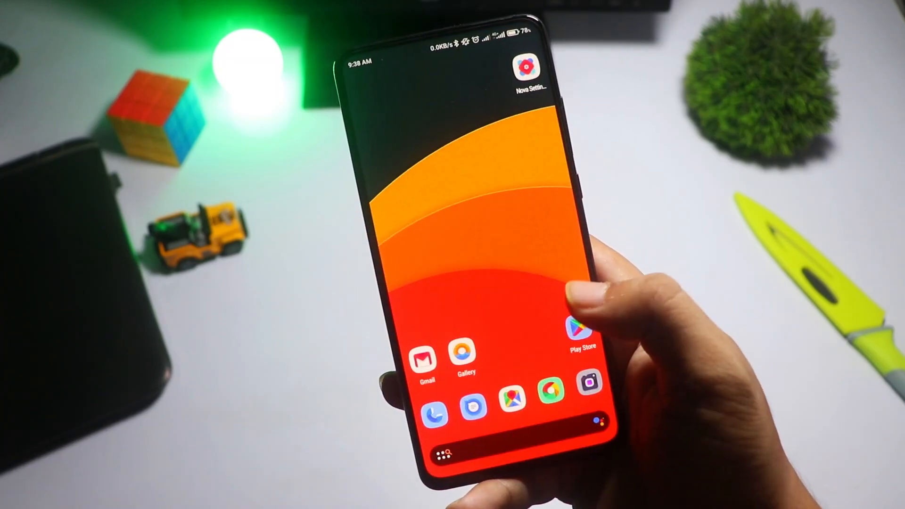
# View Nova Settings' App drawer and Folders pages, then return to the settings list
pyautogui.click(527, 69)
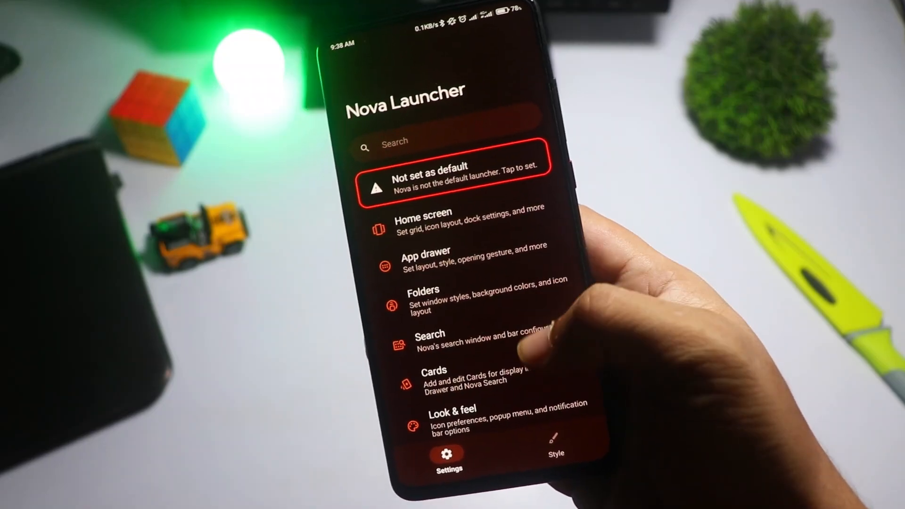
pyautogui.scroll(-3)
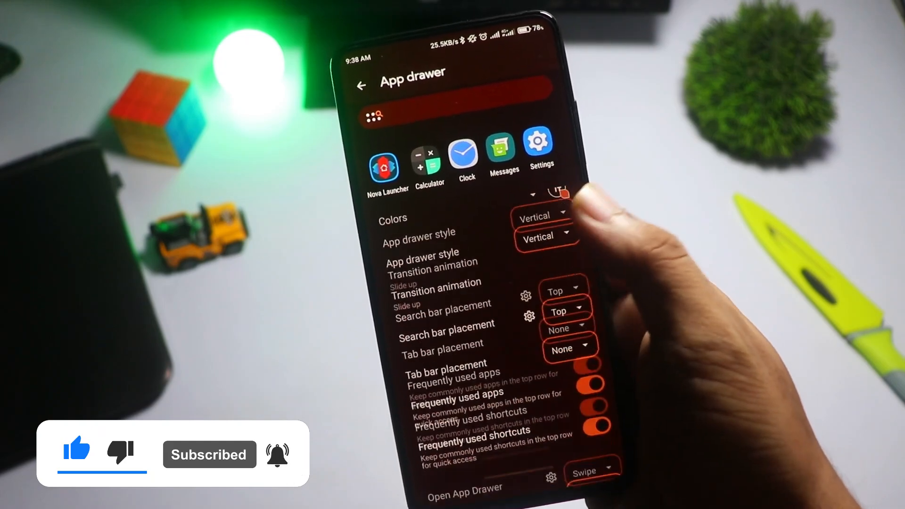
pyautogui.click(361, 85)
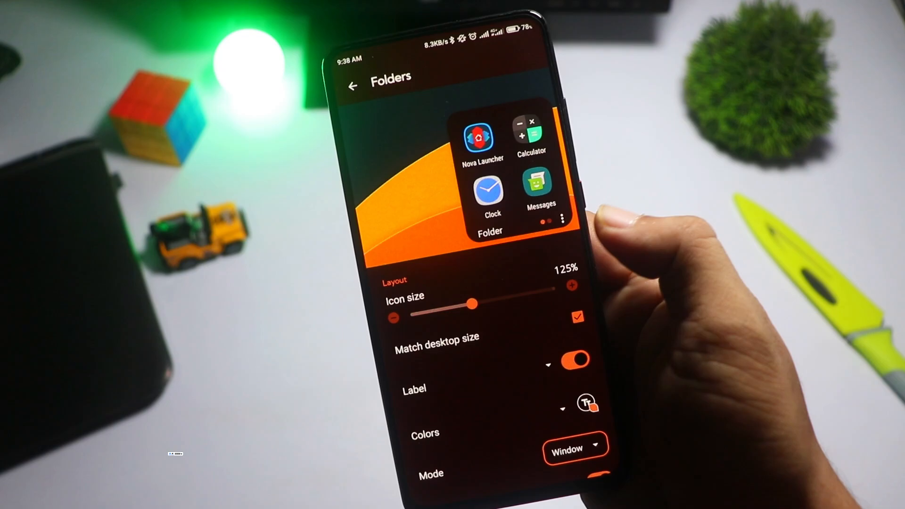
pyautogui.click(353, 86)
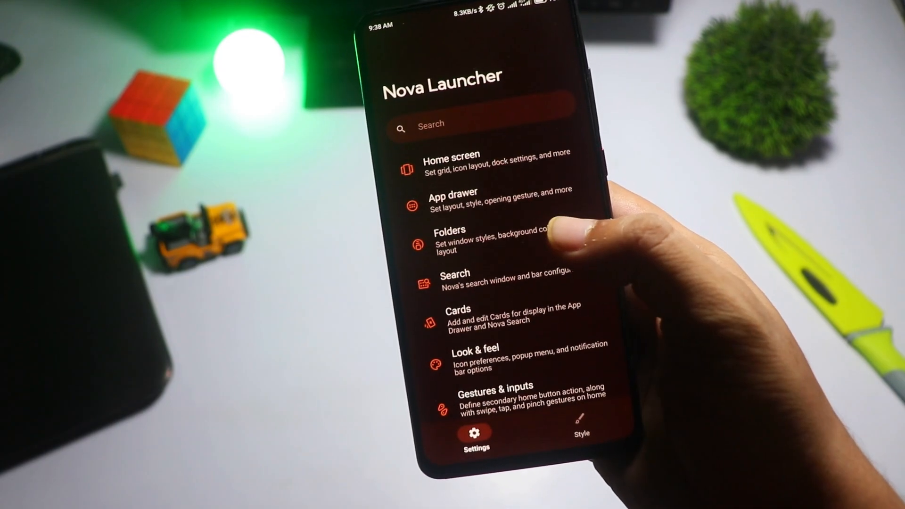
# View Nova's Search settings and return to the main settings list
pyautogui.click(450, 237)
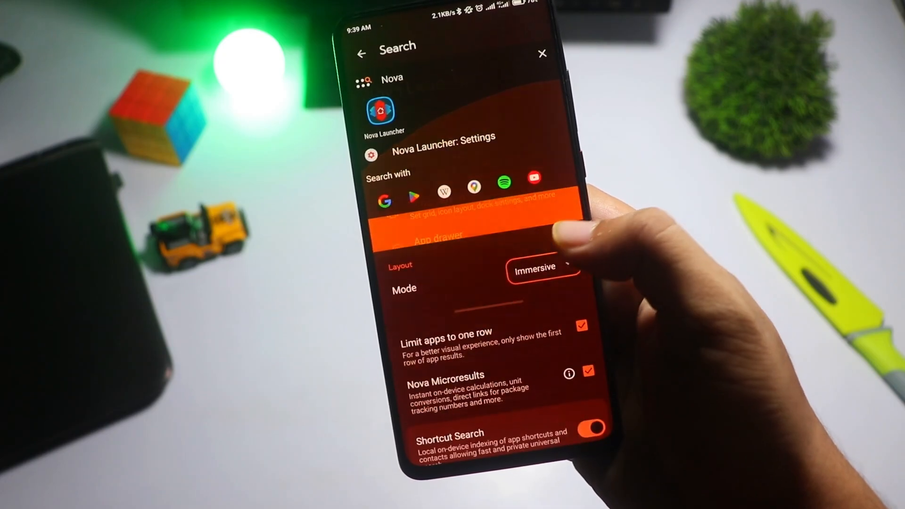
pyautogui.scroll(-3)
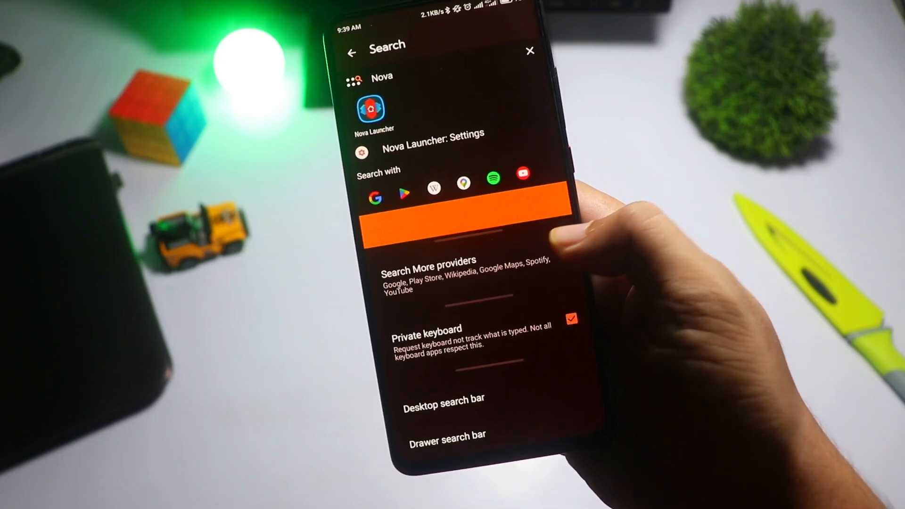
pyautogui.click(351, 52)
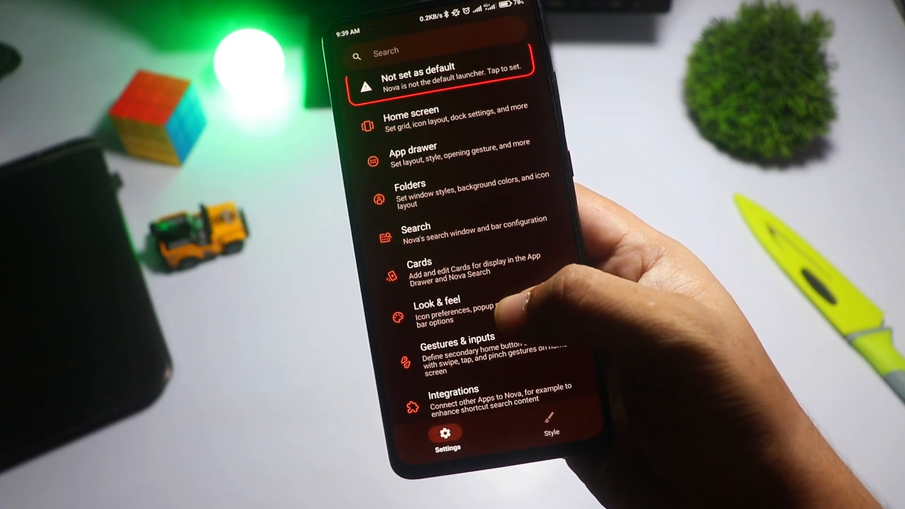
# Check Look & feel, then open the Gallery shortcut's edit dialog on the home screen
pyautogui.click(437, 308)
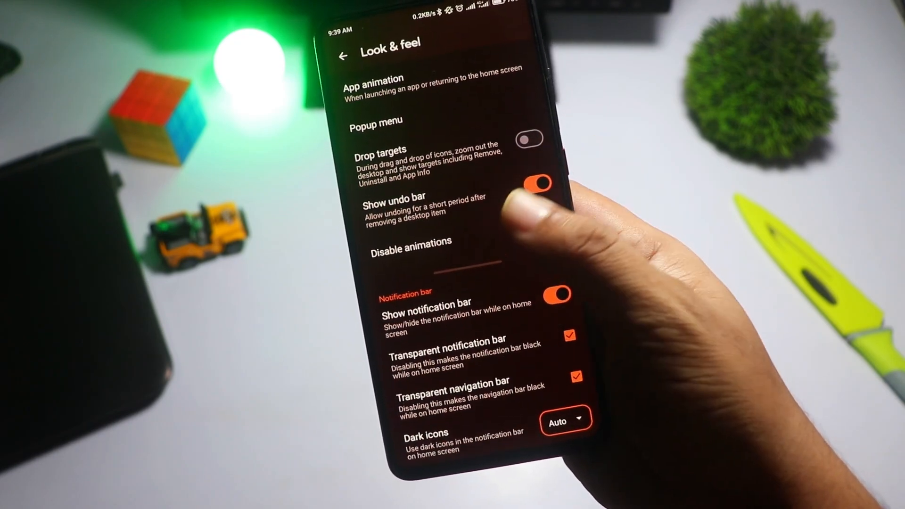
pyautogui.click(342, 56)
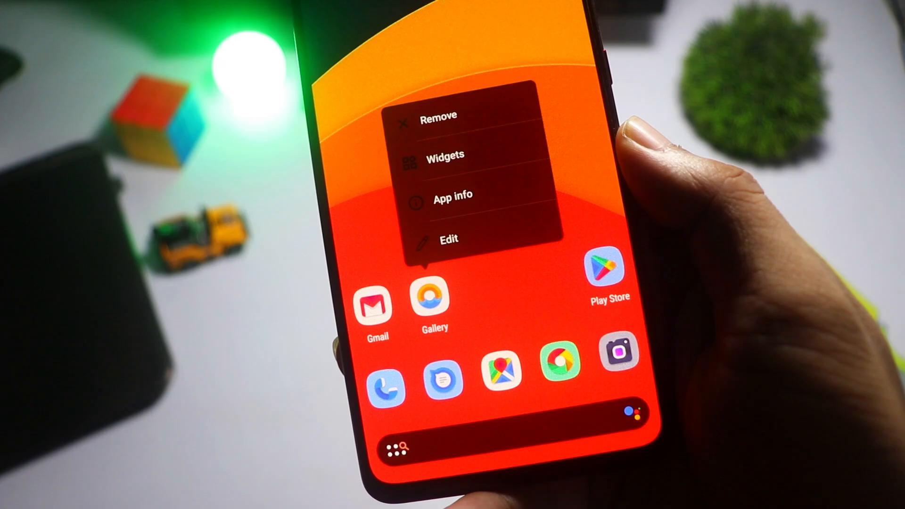
pyautogui.click(448, 239)
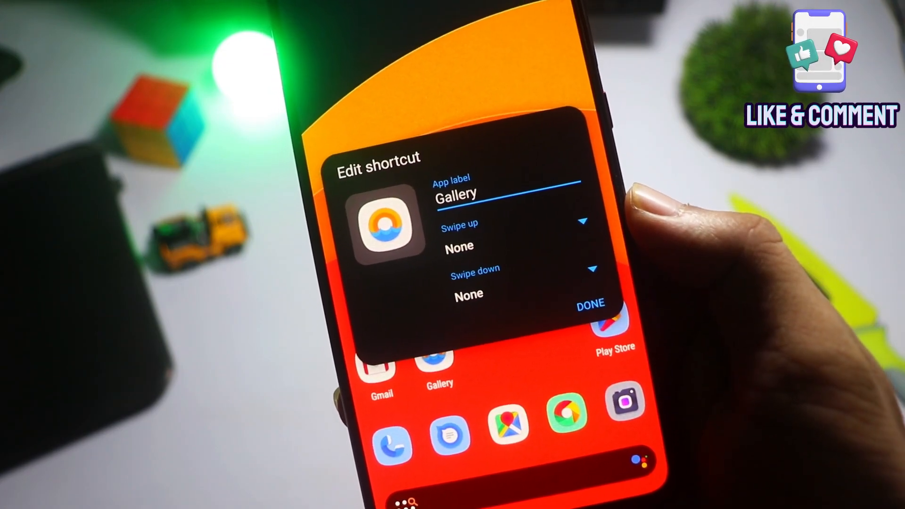